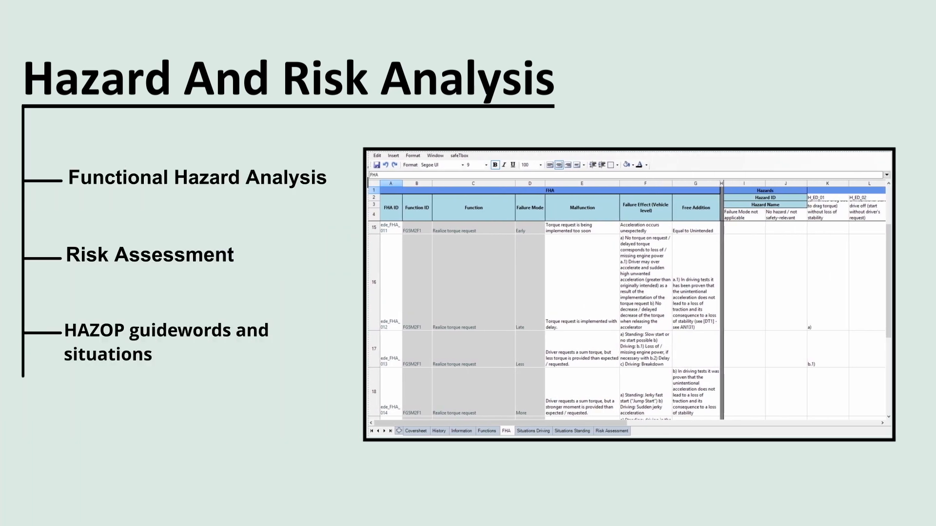
text((driving & standing))
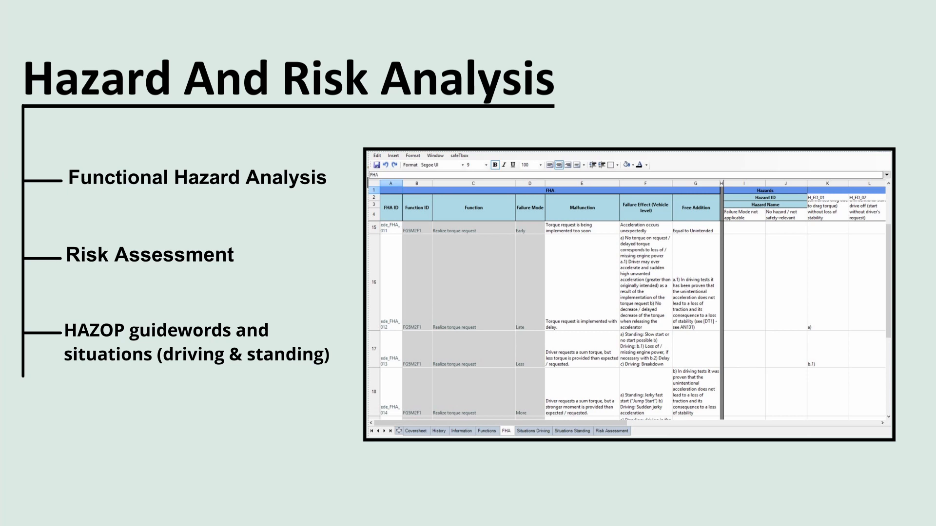